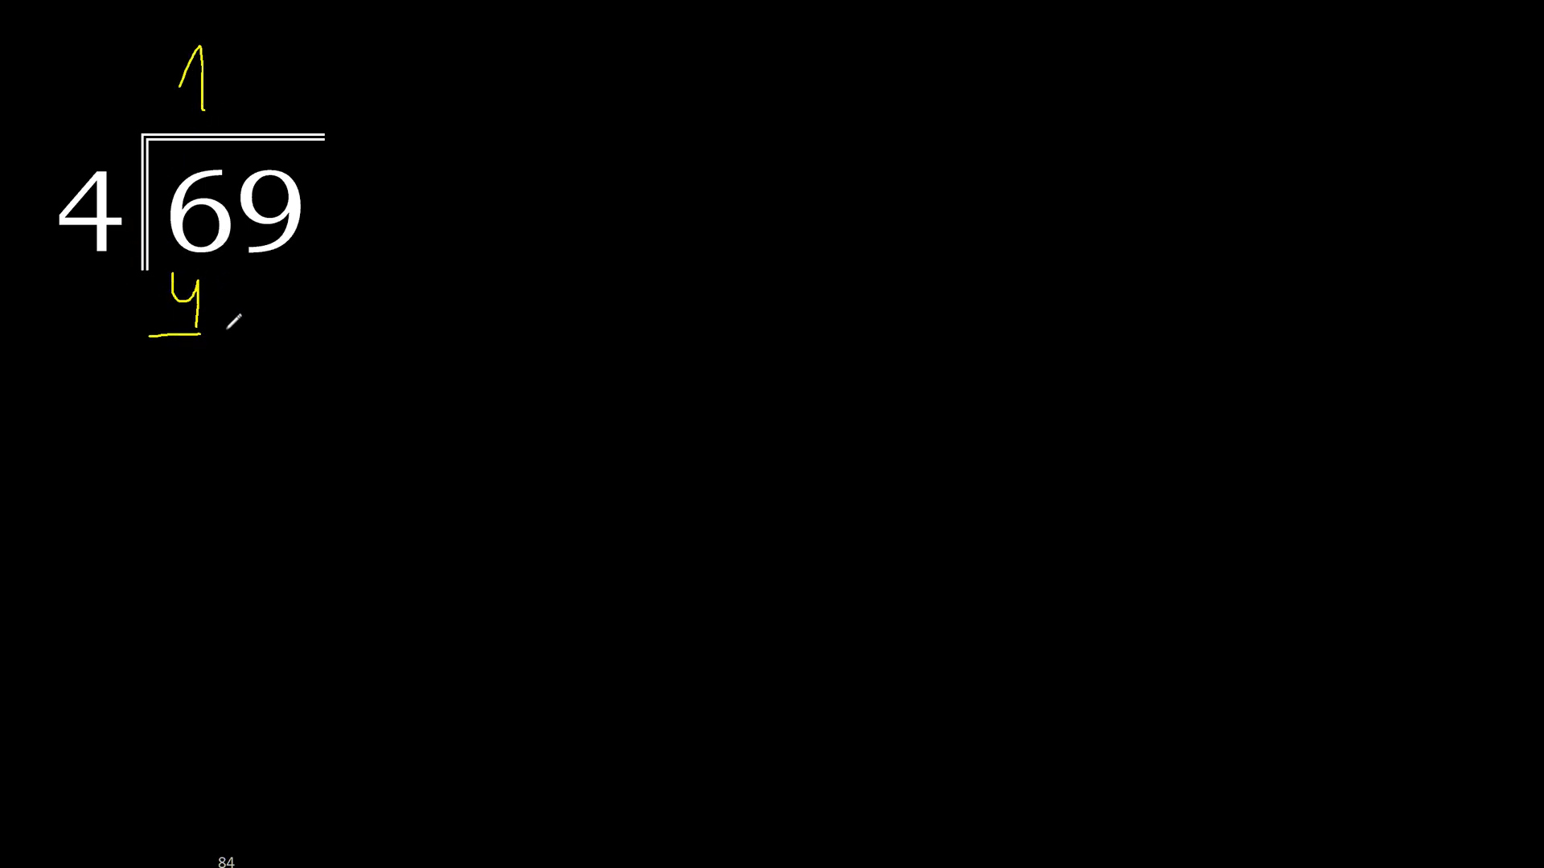
Subtract 4 from 6, bring down 9, take 7 fours as 28 and leave remainder 1.
left_click_drag(153, 330, 232, 324)
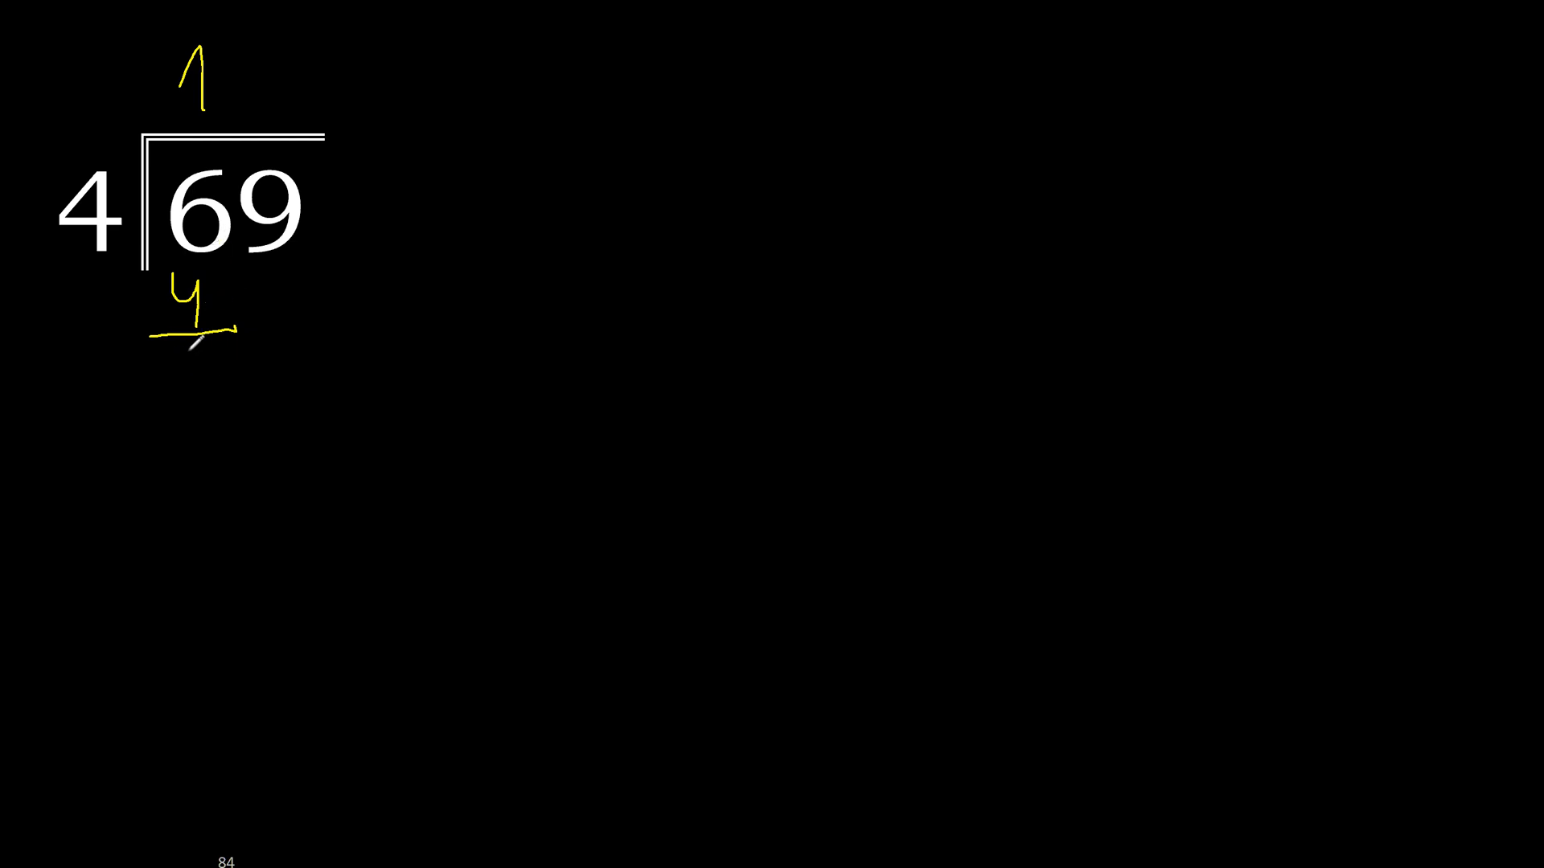
left_click_drag(181, 330, 212, 385)
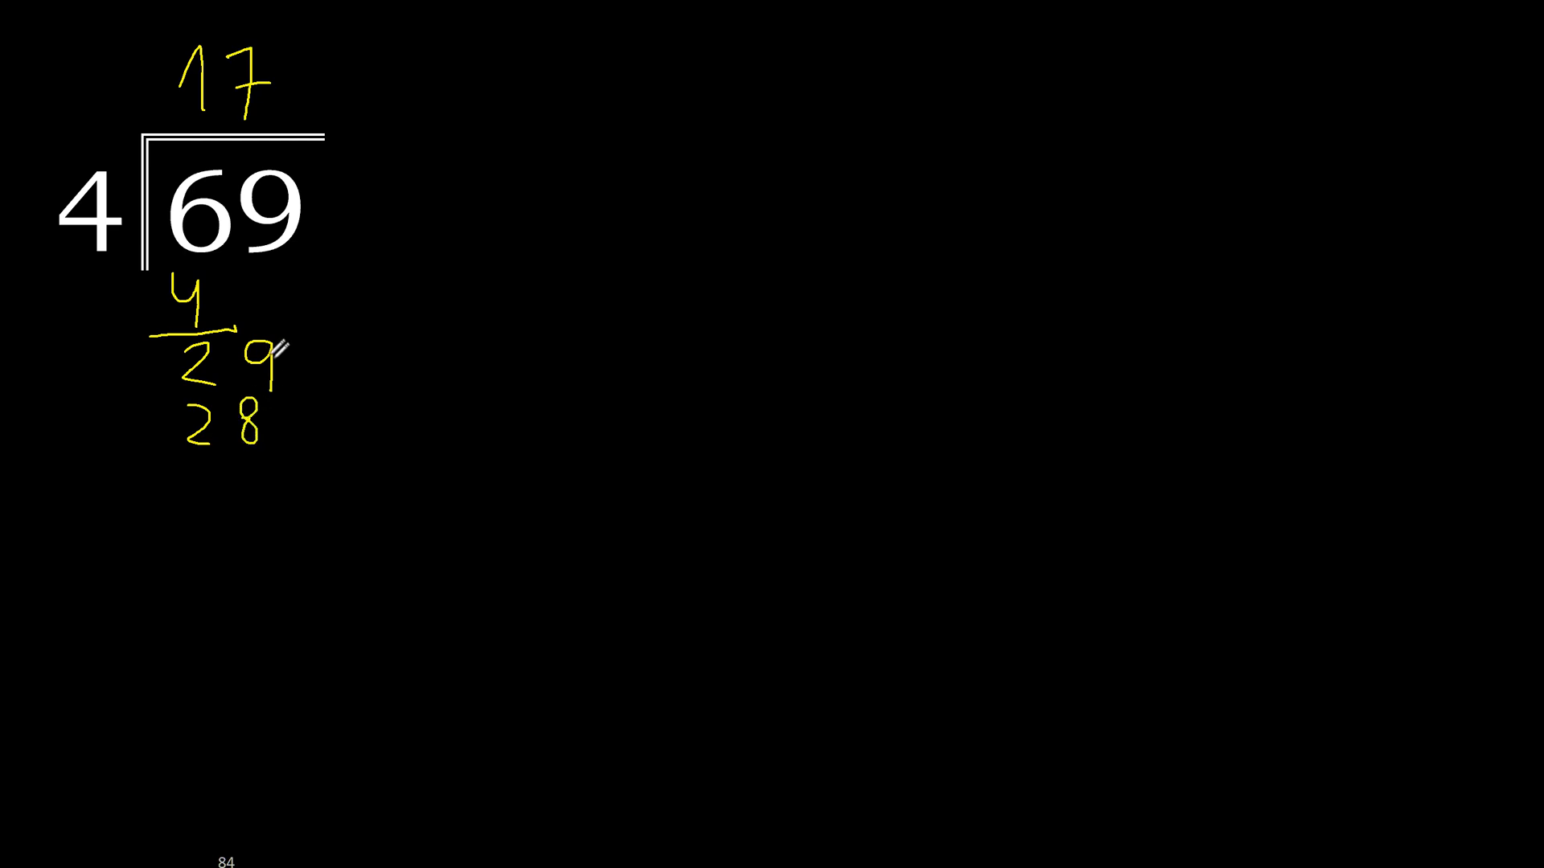
left_click_drag(172, 455, 279, 450)
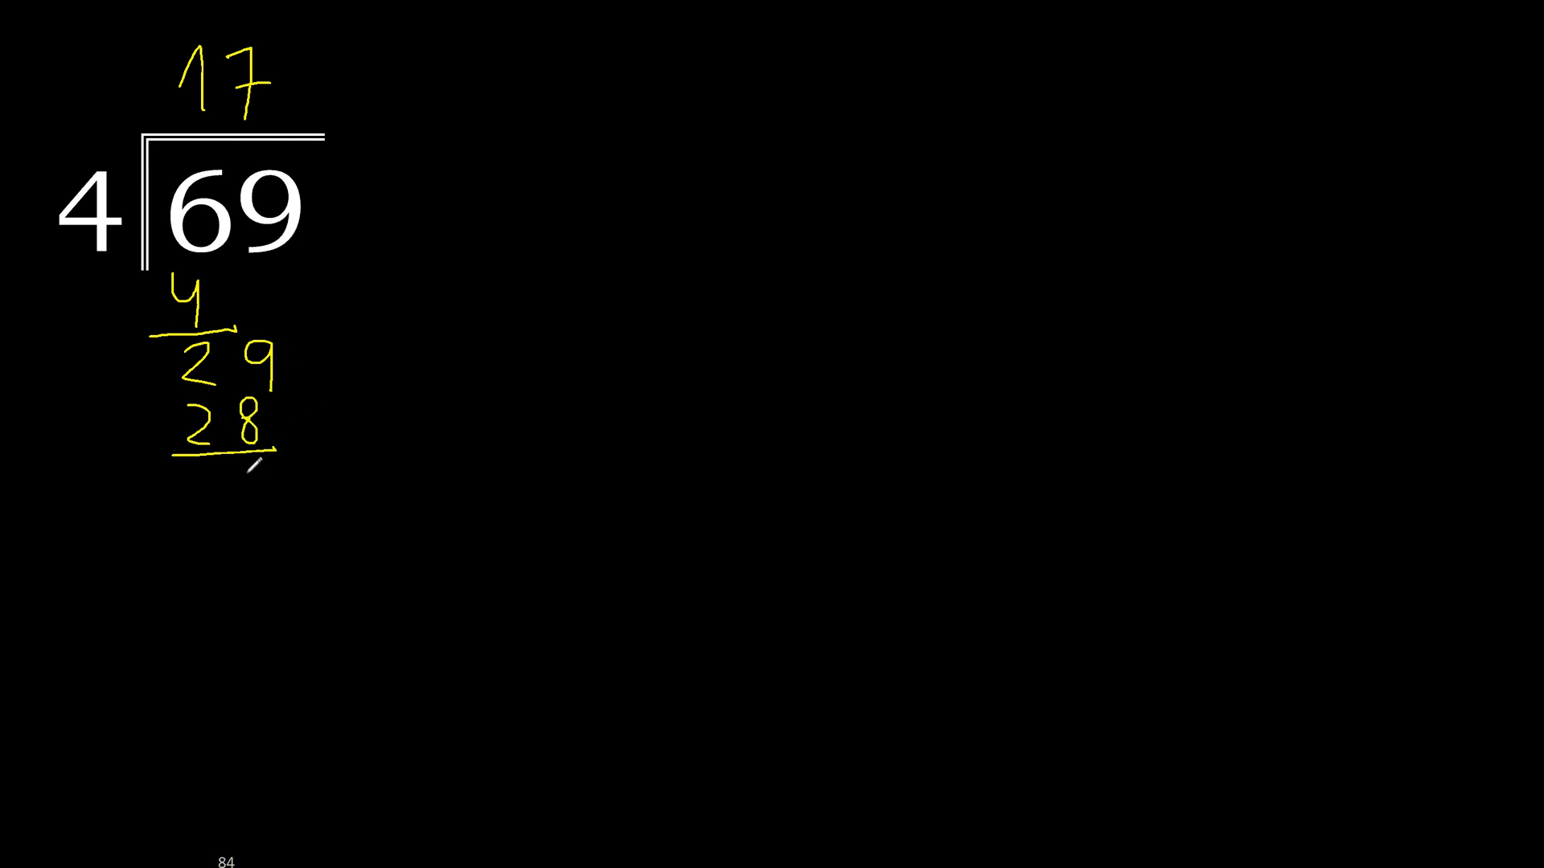
type("1")
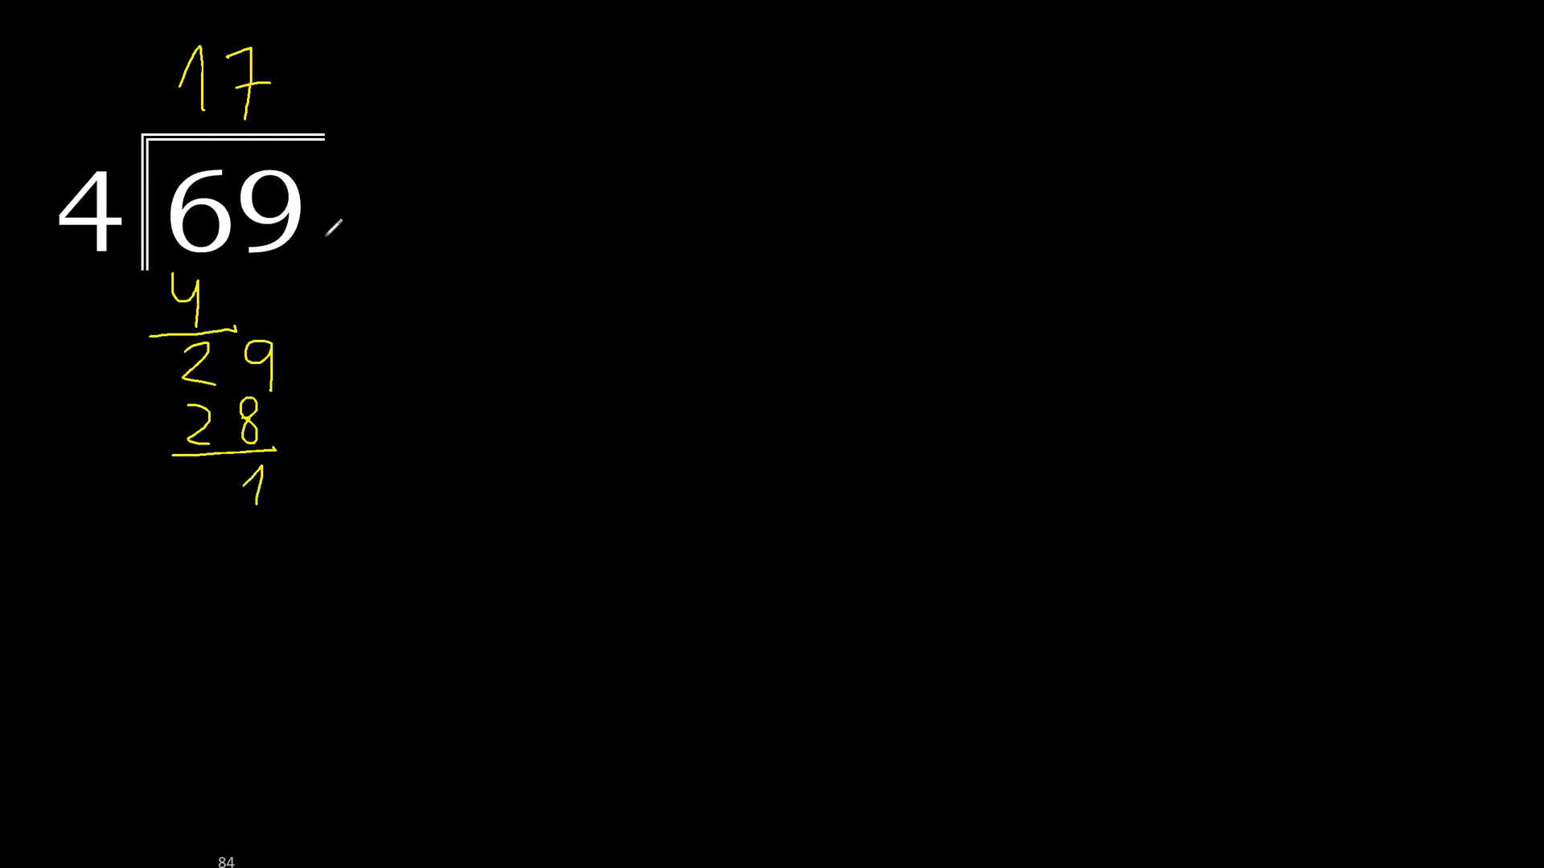
mouse_move(310, 463)
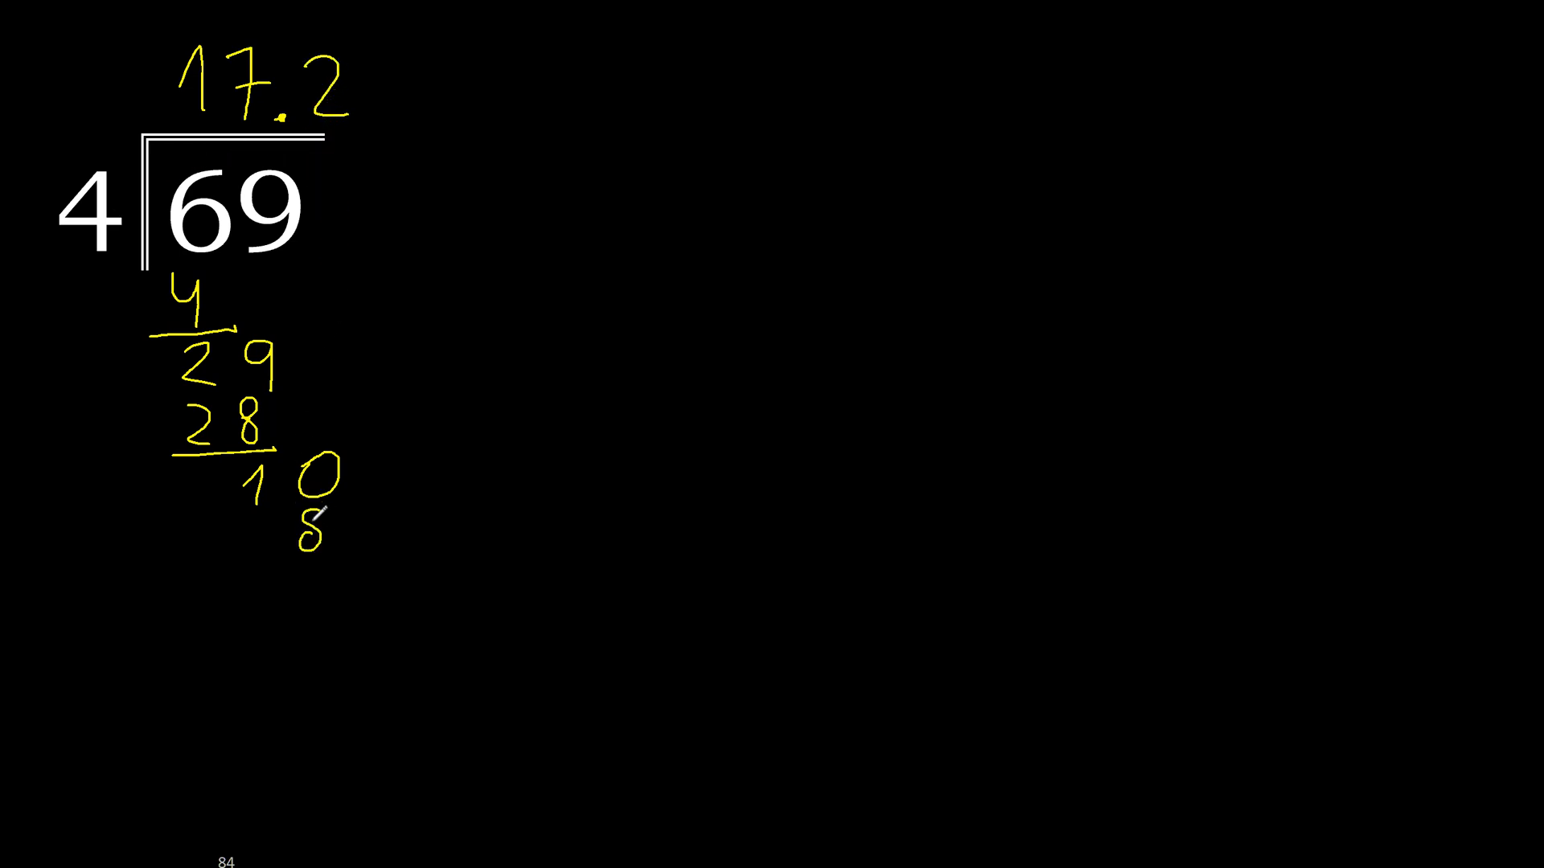
Add a decimal point, divide 10 and 20 by 4 to reach remainder 0, giving 17.25.
left_click_drag(227, 566, 325, 600)
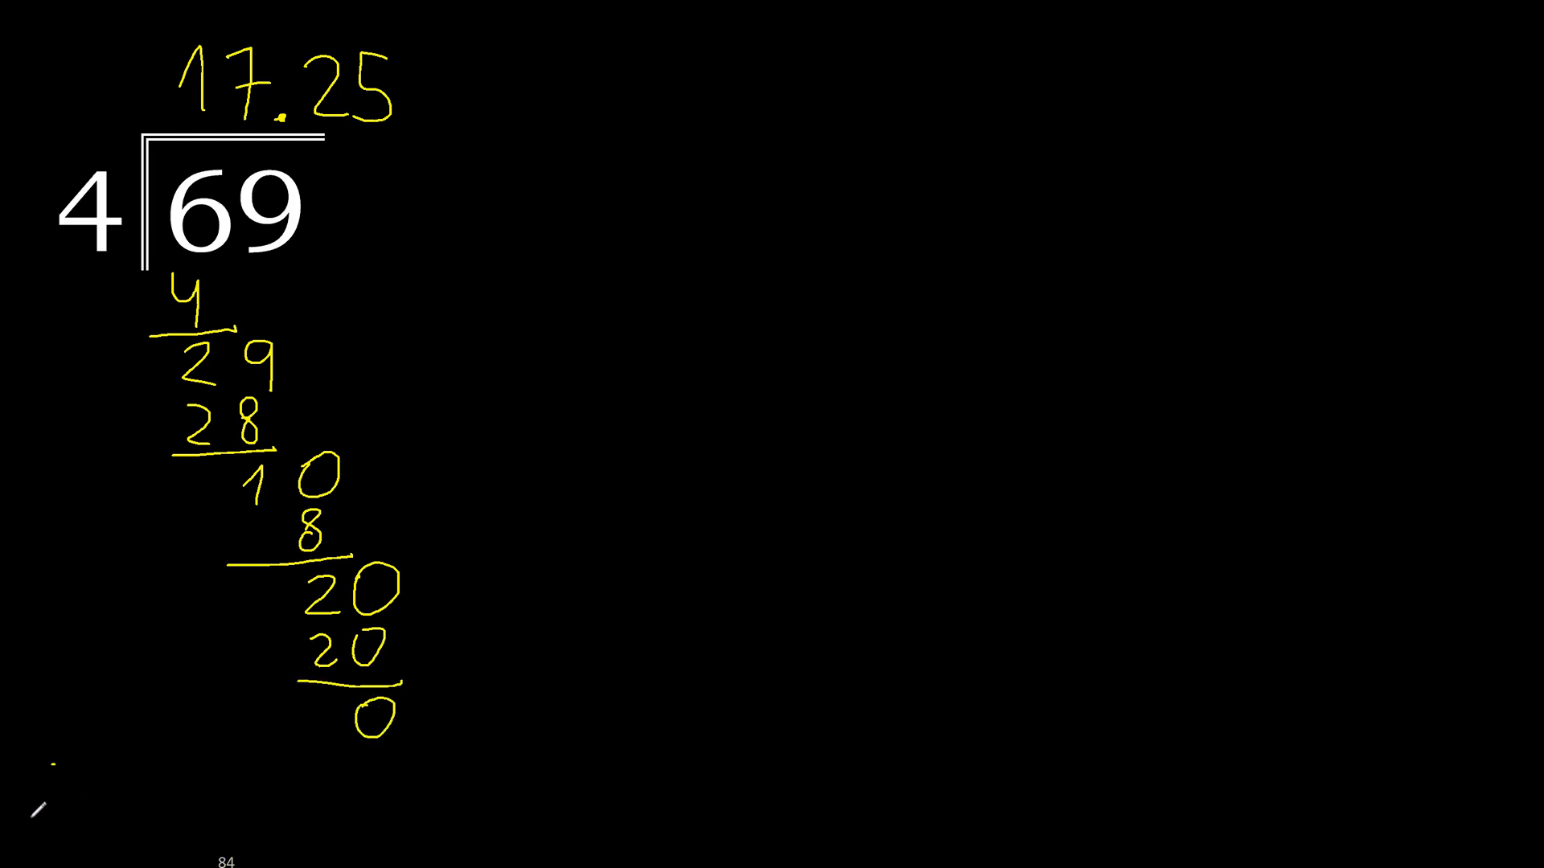
Handwrite the summary line 69 ÷ 4 = 17.25 at the bottom left.
type("69÷")
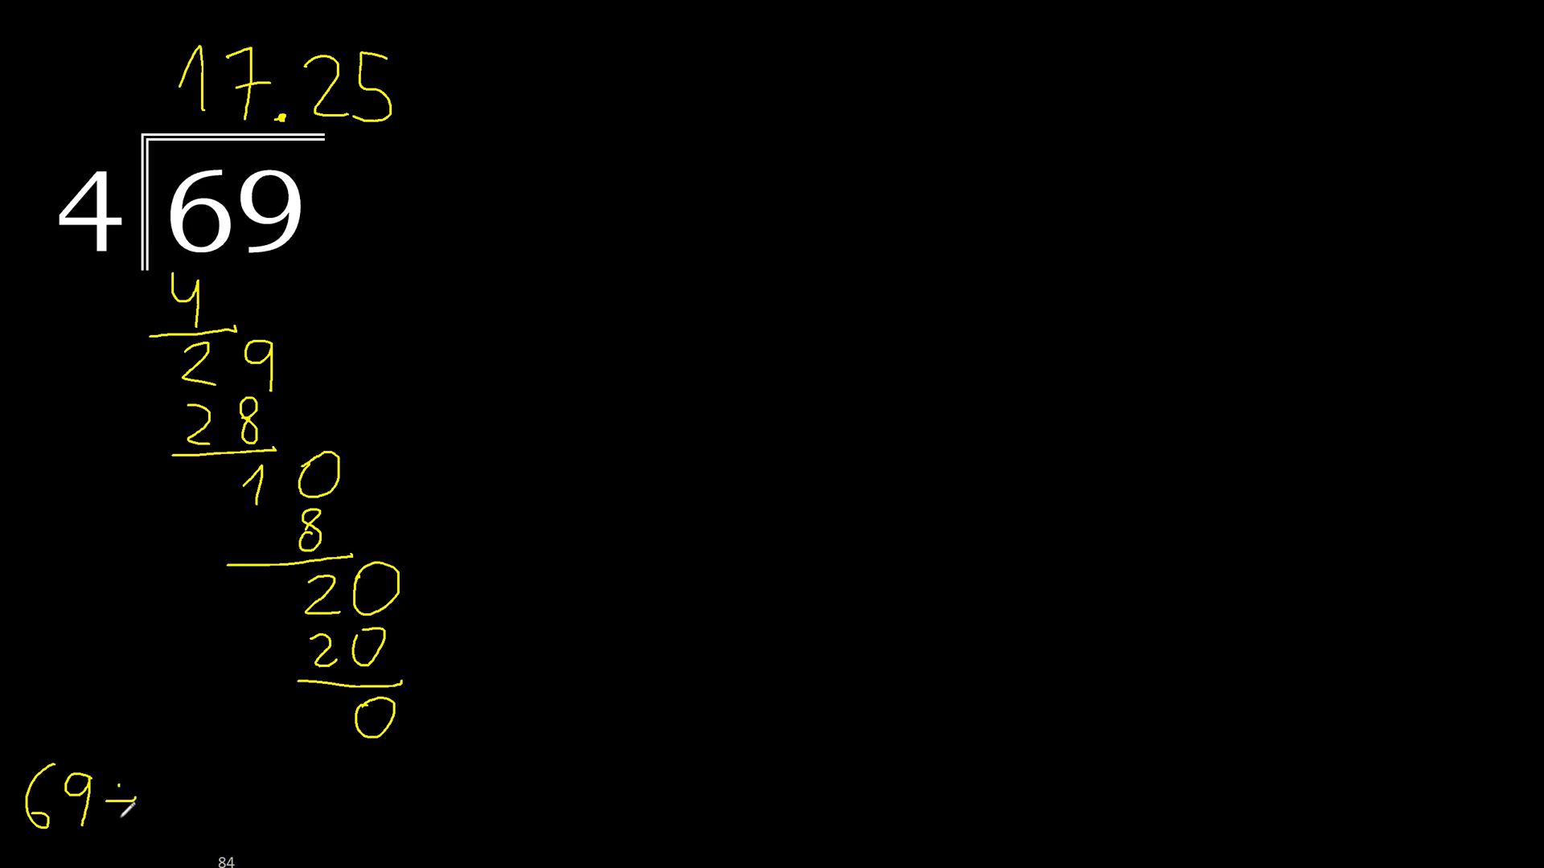
type("4 =")
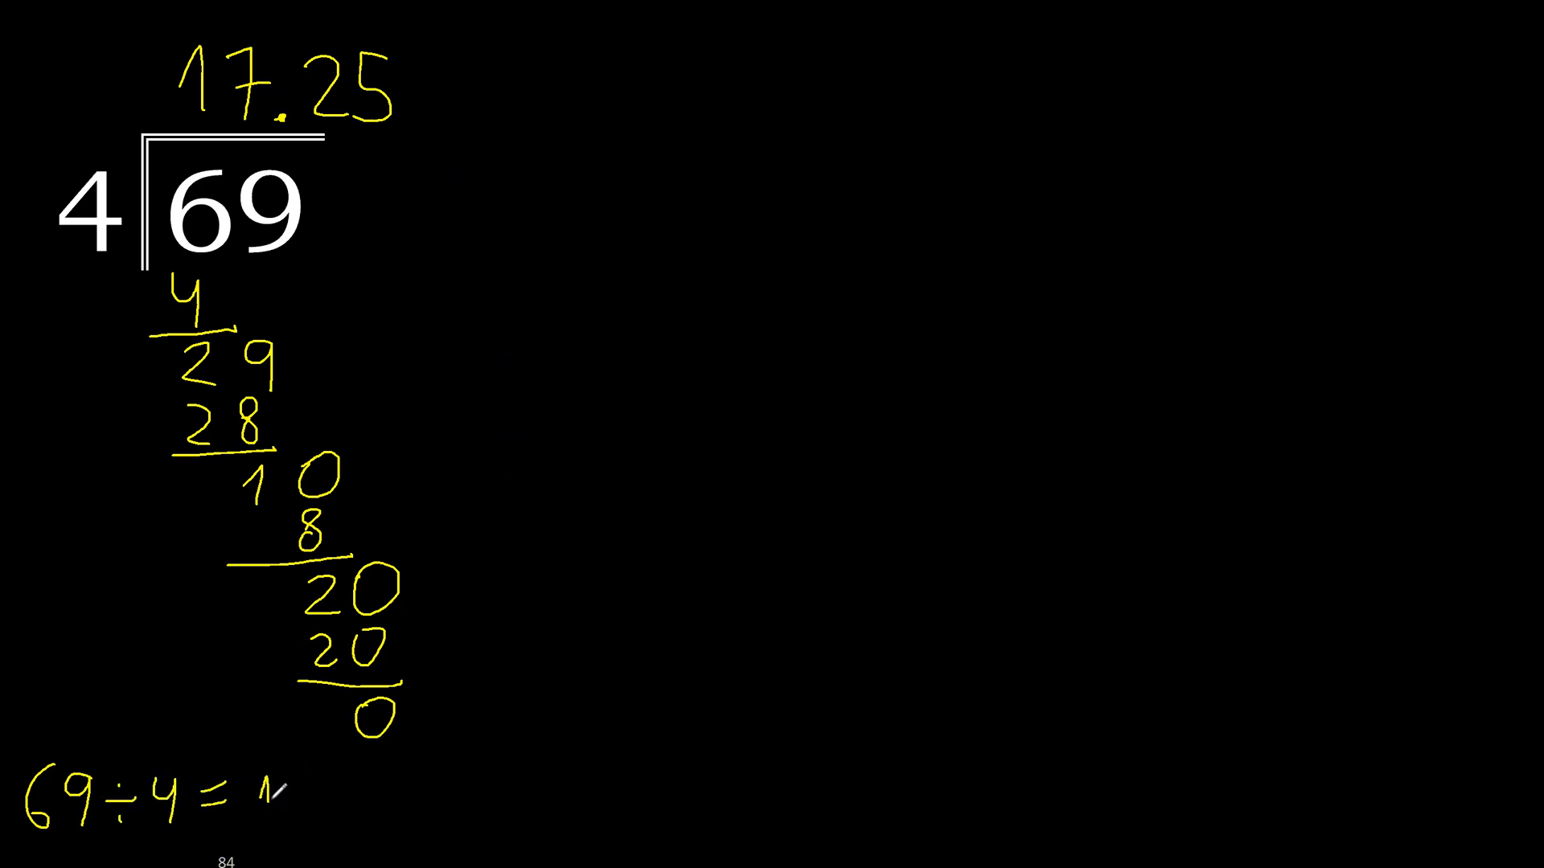
type("17.2")
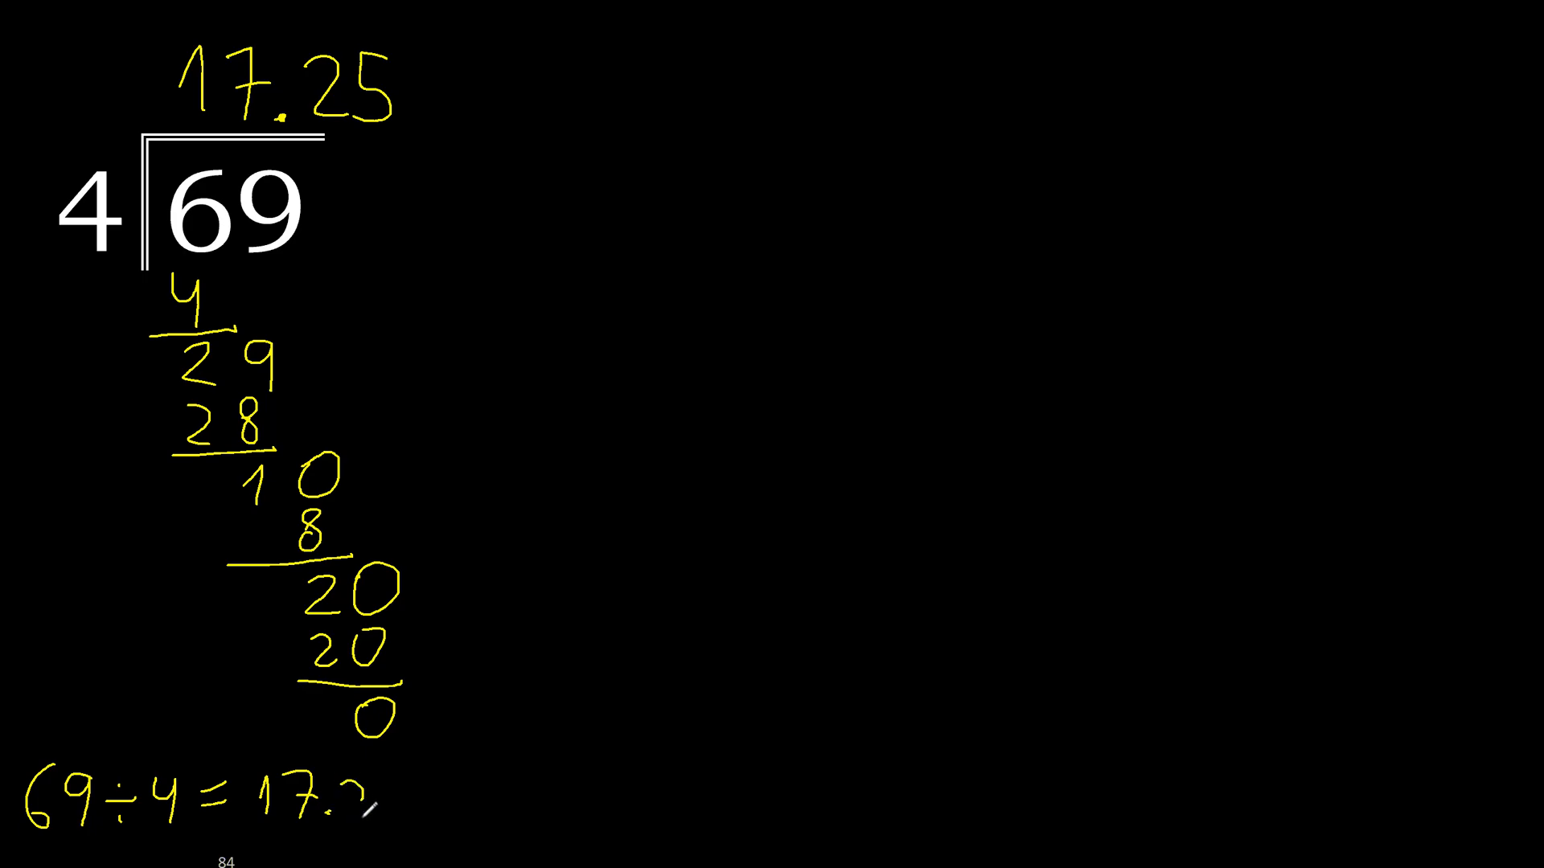